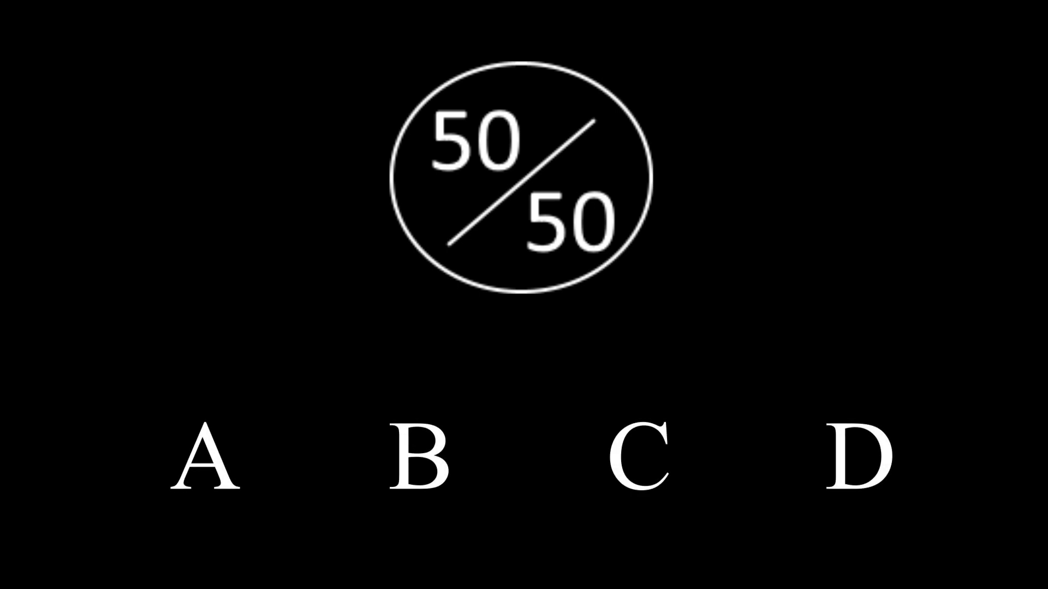
pyautogui.click(514, 180)
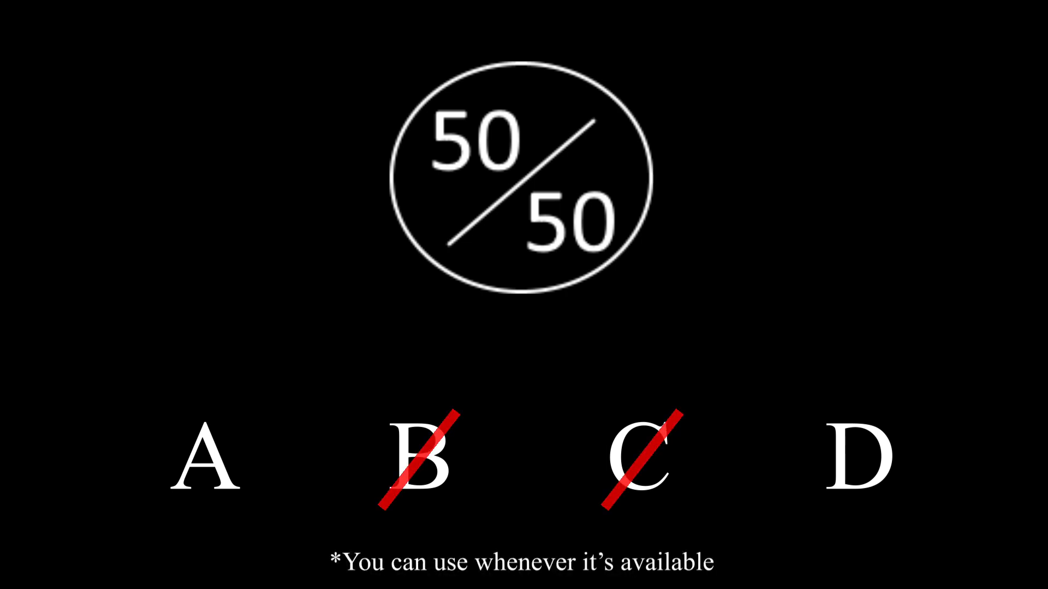